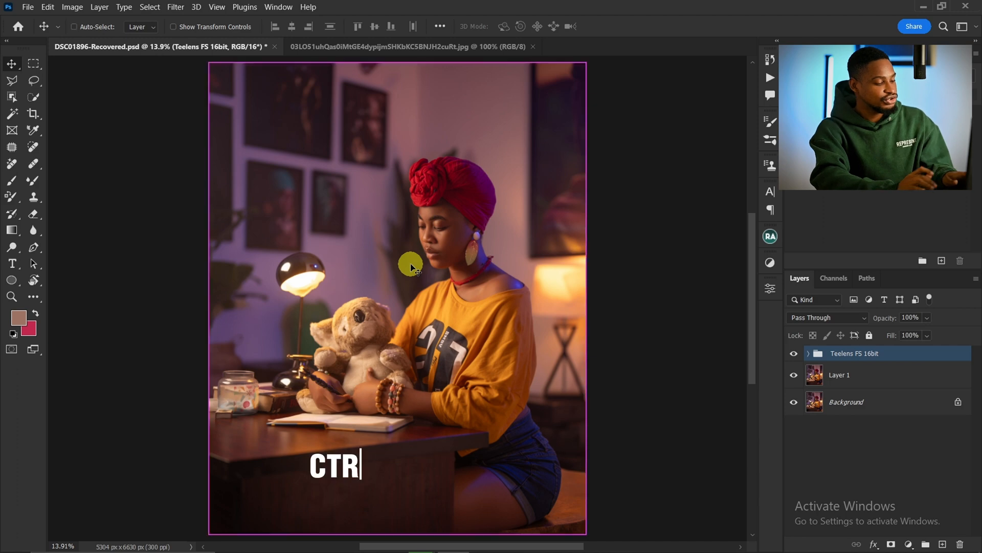
Stamp all visible layers into Layer 2, glance at the palette image, and return to the portrait.
key(ctrl+shift+alt+e)
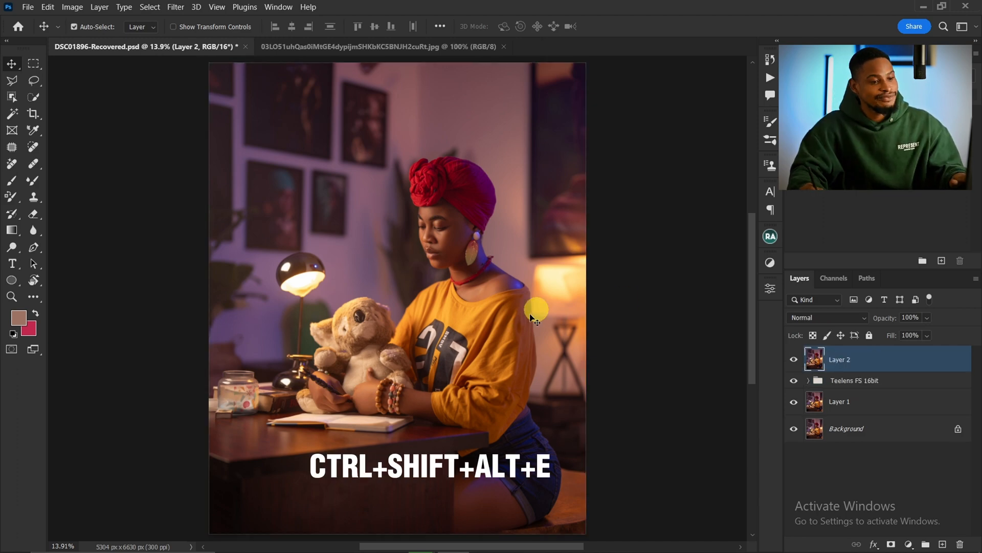
click(379, 46)
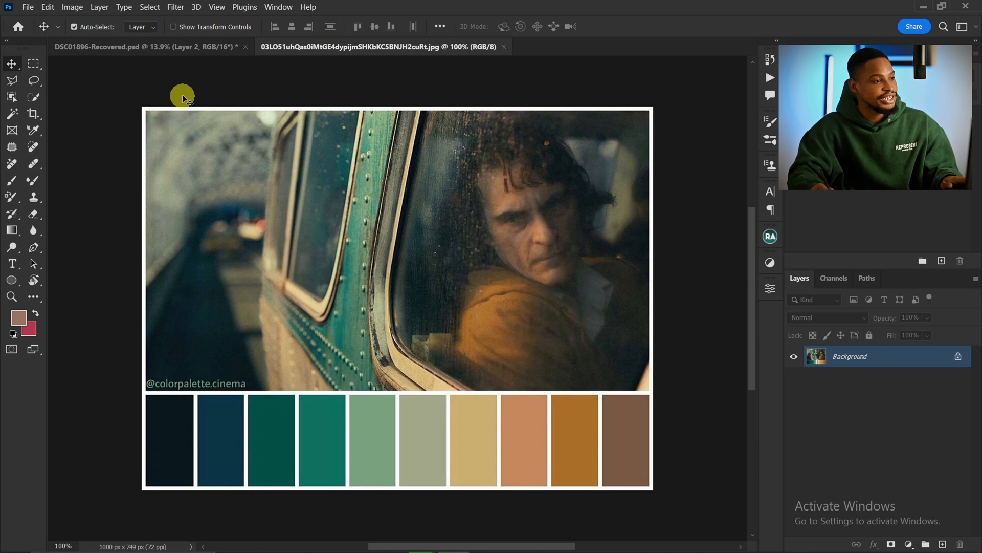
click(144, 46)
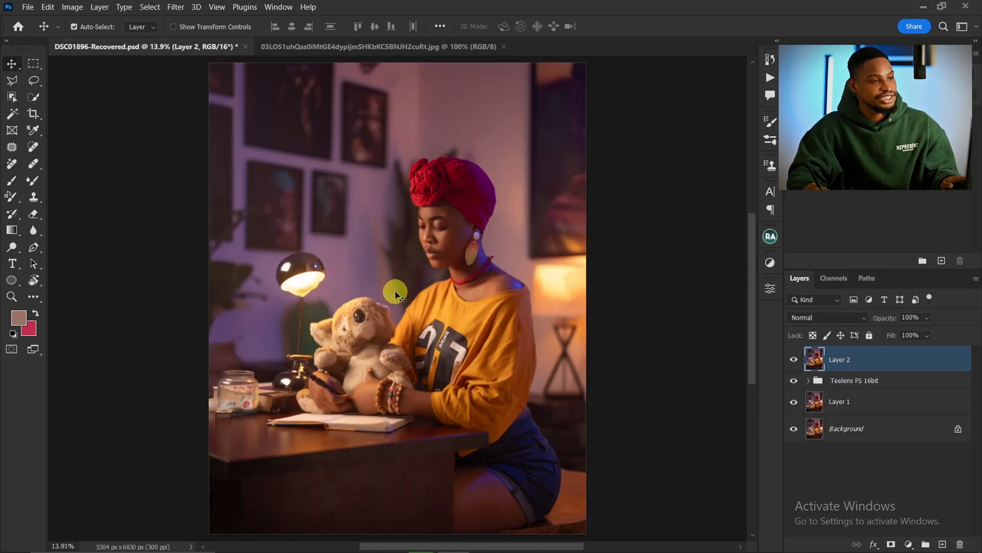
mouse_move(401, 359)
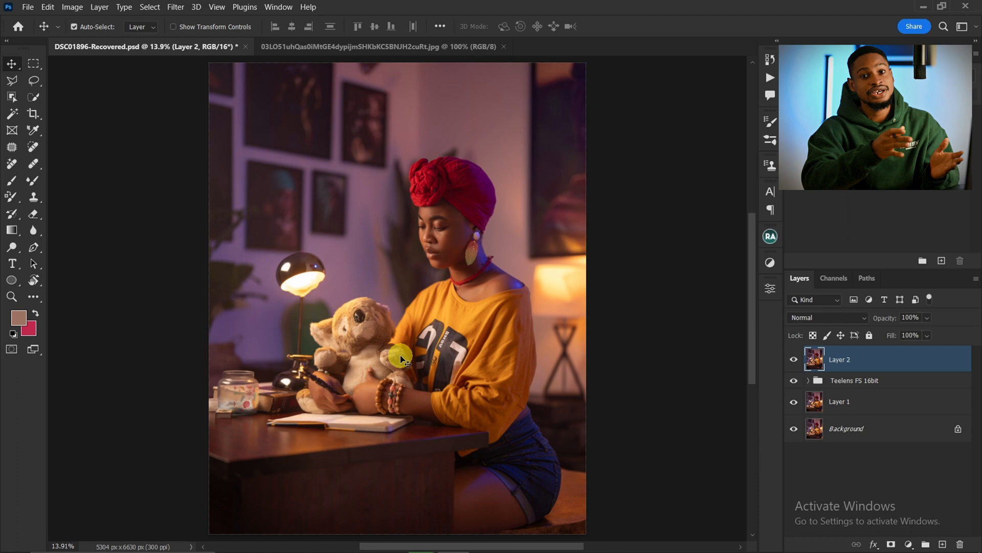
Preview the Color Palette Cinema result in Google Images and scroll through its swatches.
click(421, 539)
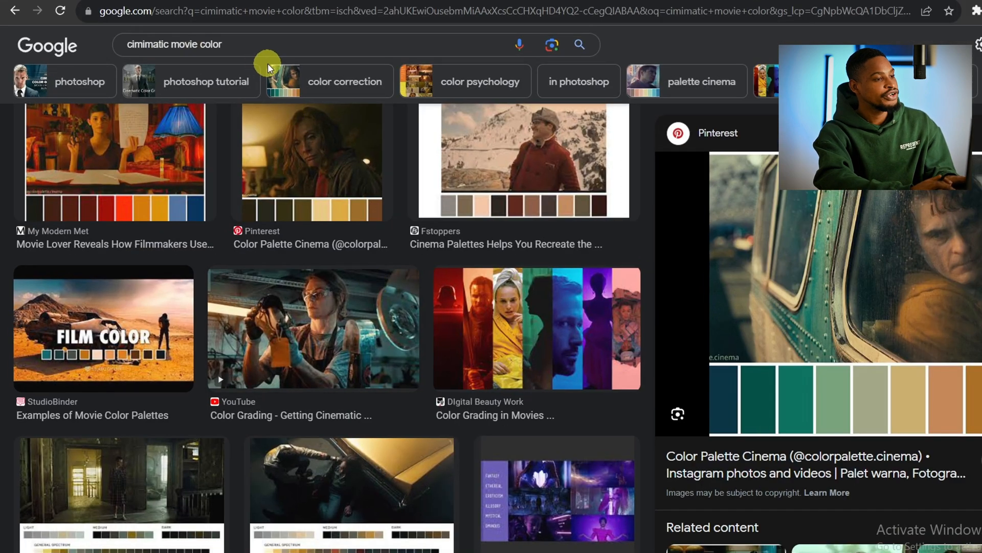
scroll(down, 3)
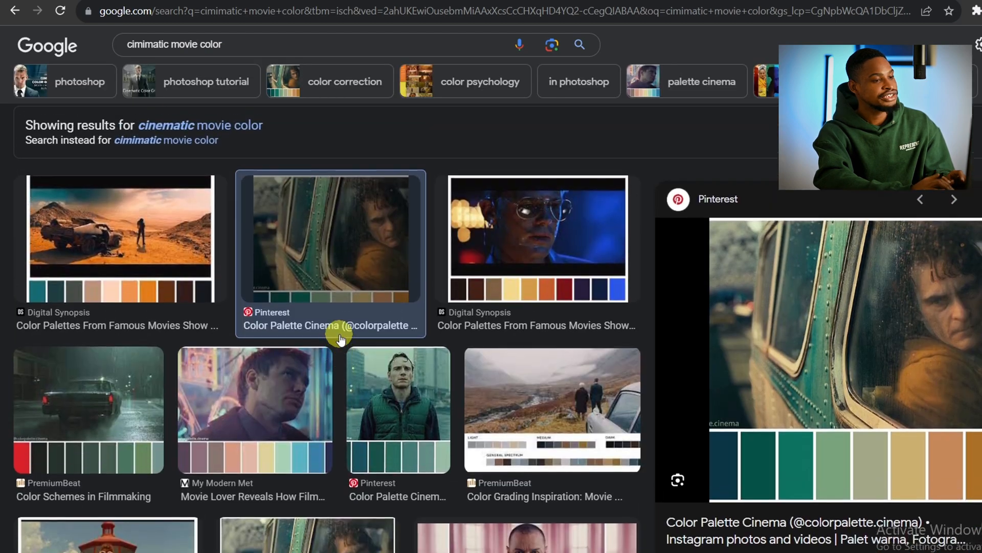
scroll(down, 3)
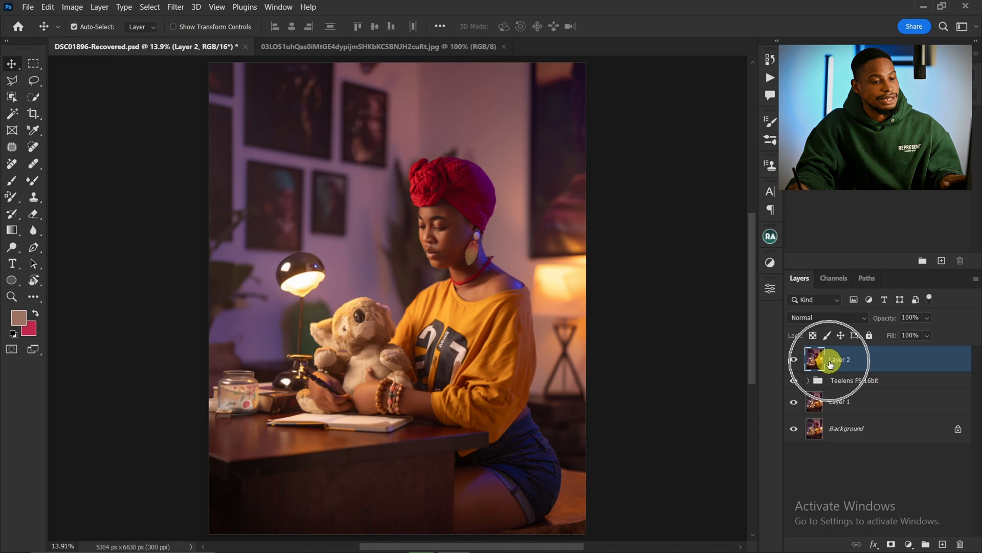
Convert Layer 2 for smart filters via the Filter menu, then reopen that menu.
click(175, 7)
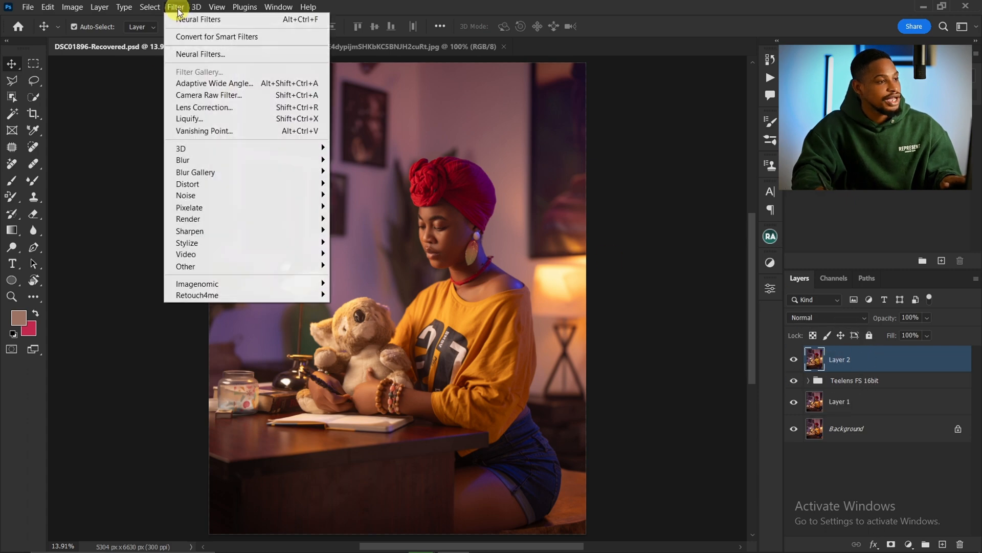
mouse_move(223, 37)
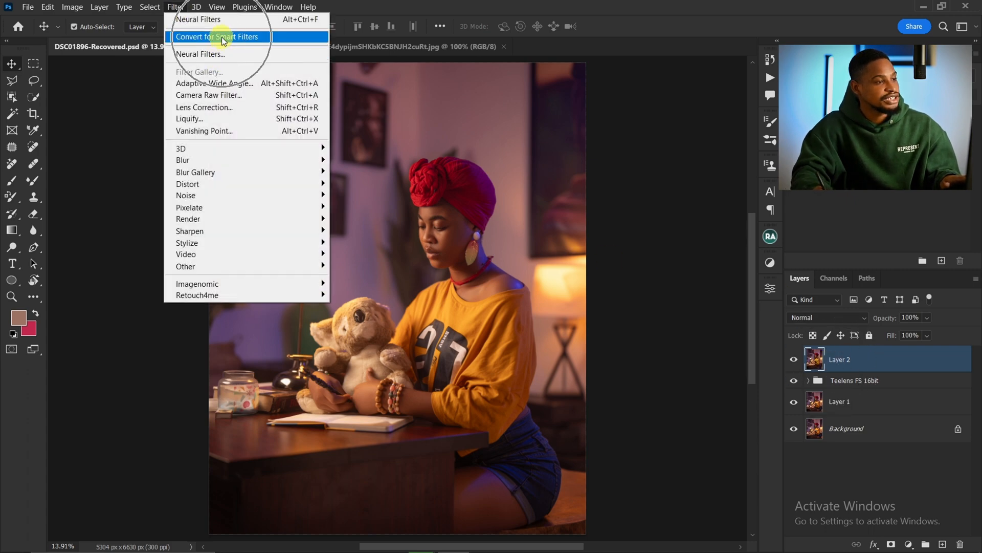
click(218, 37)
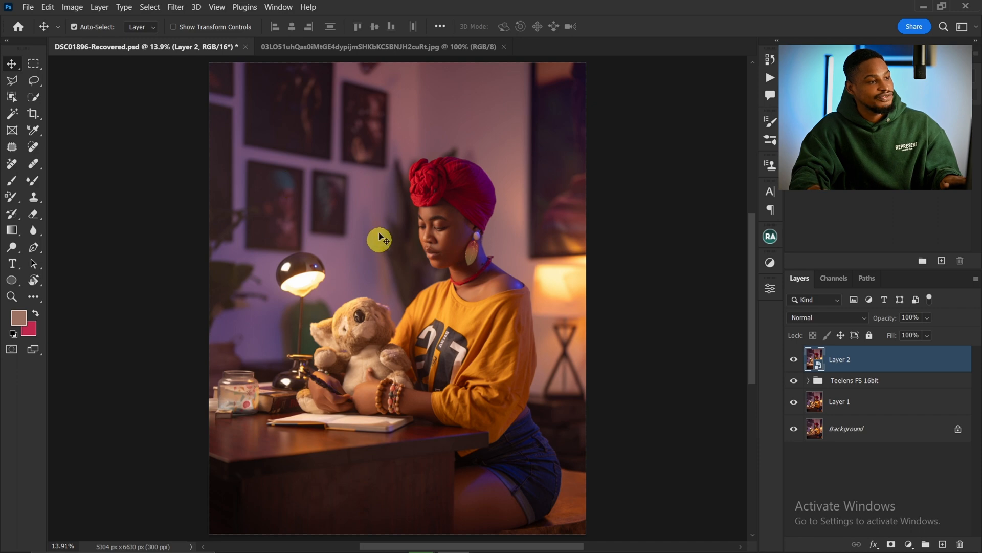
mouse_move(481, 273)
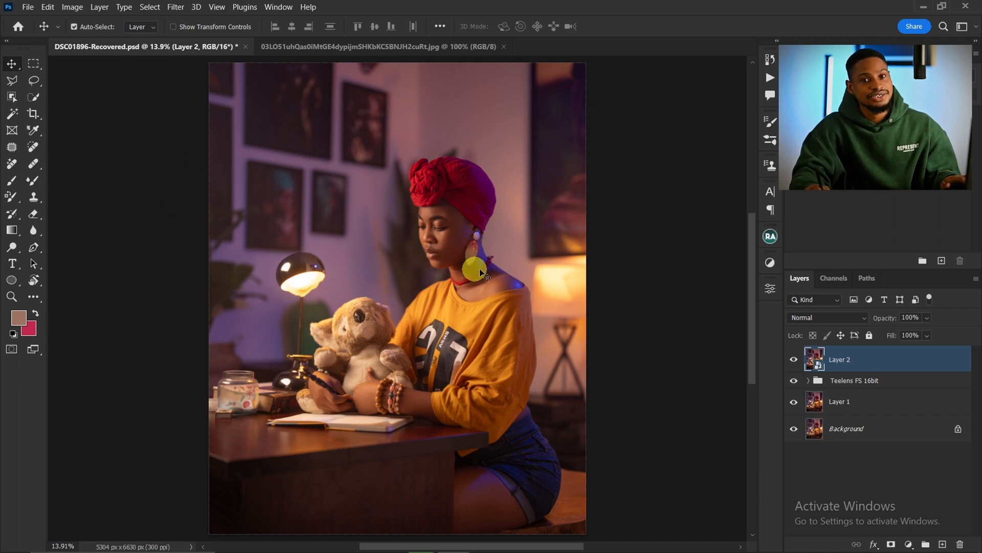
click(175, 7)
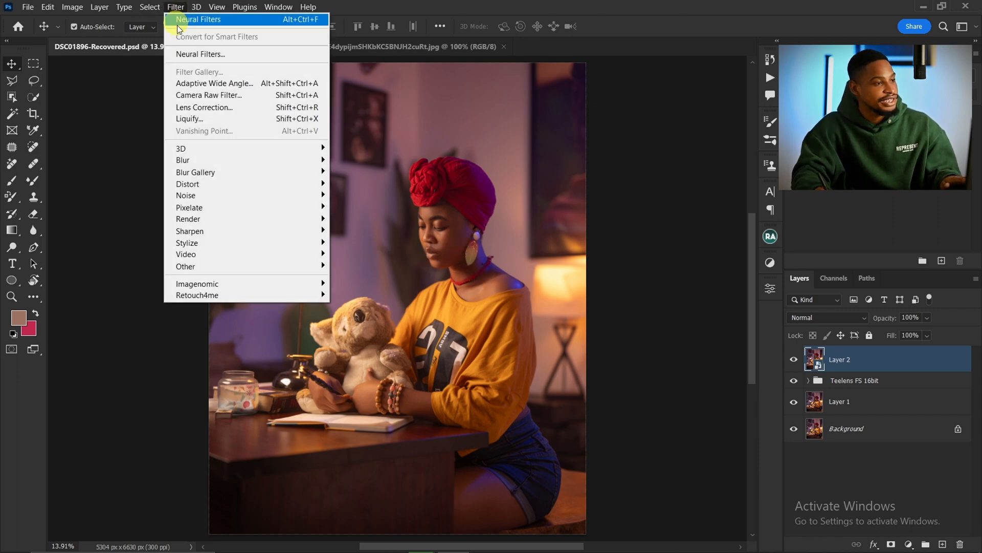
mouse_move(226, 54)
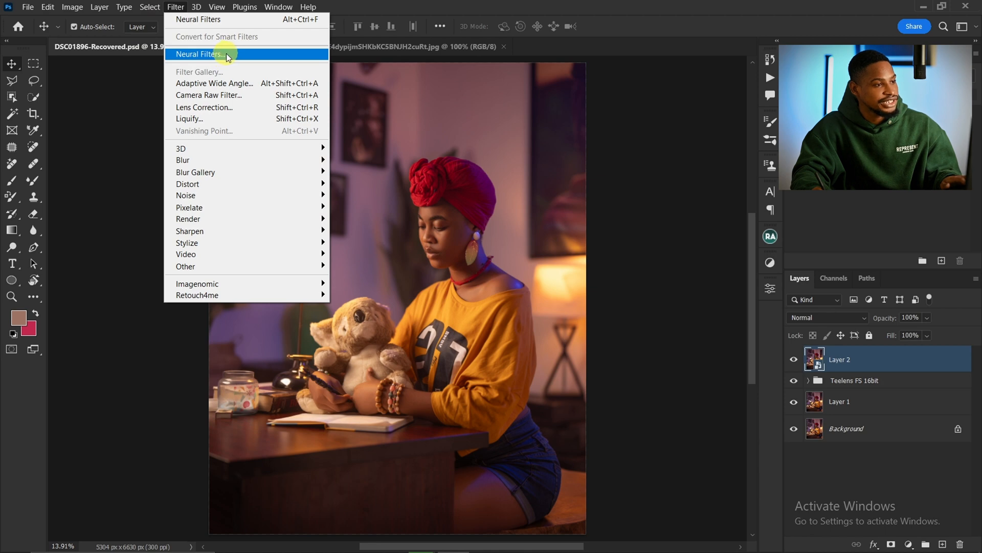
Open Neural Filters and switch on Color Transfer.
click(199, 54)
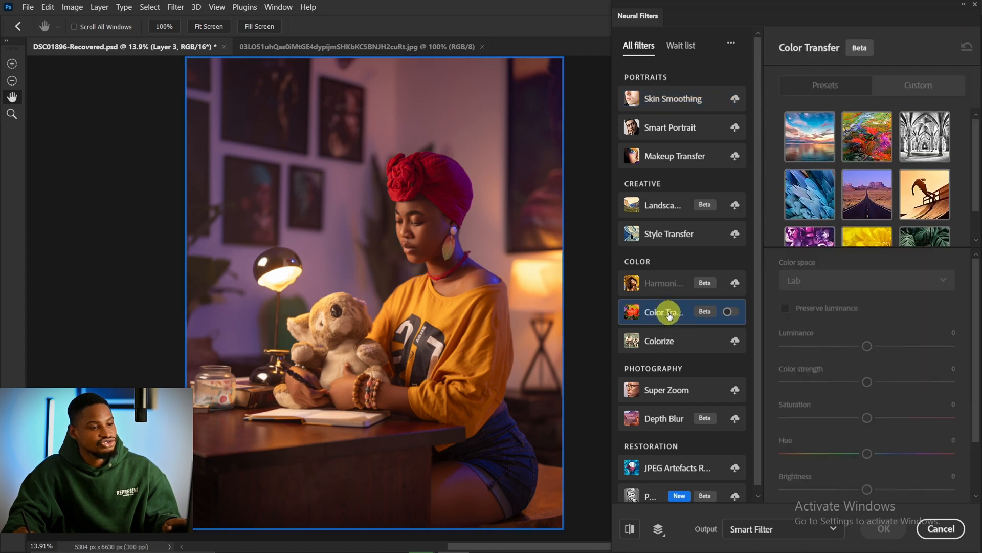
click(730, 312)
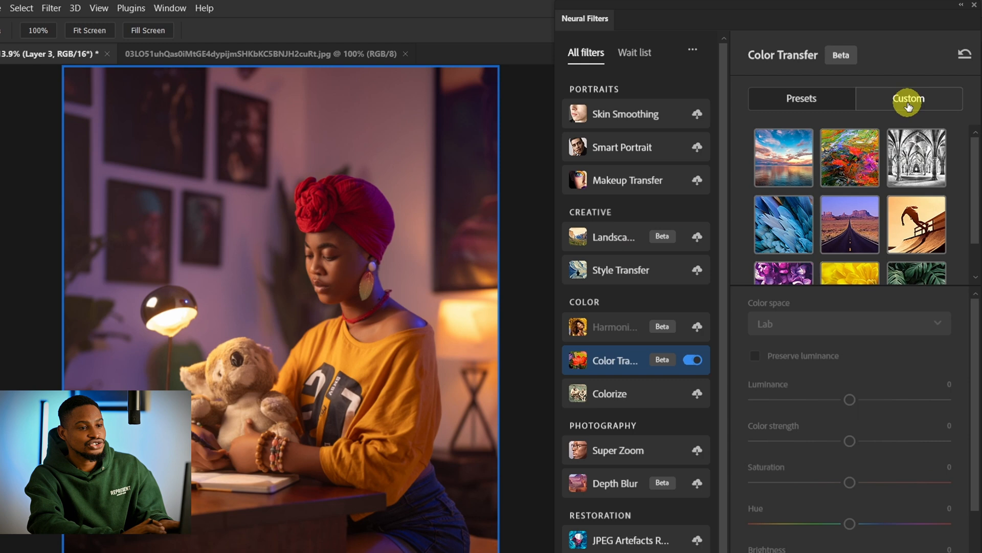
Load the teal movie palette JPG as Color Transfer's custom reference image.
click(907, 98)
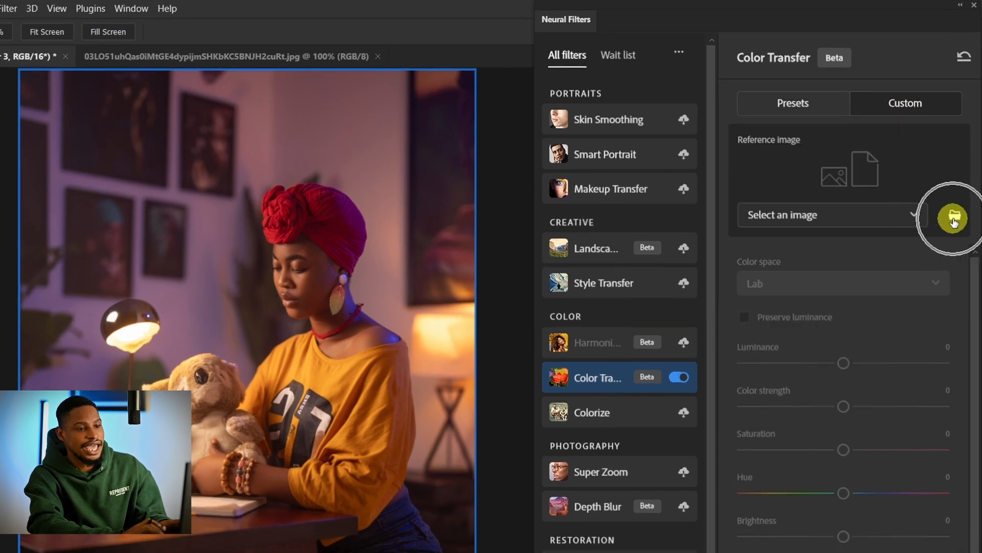
click(952, 219)
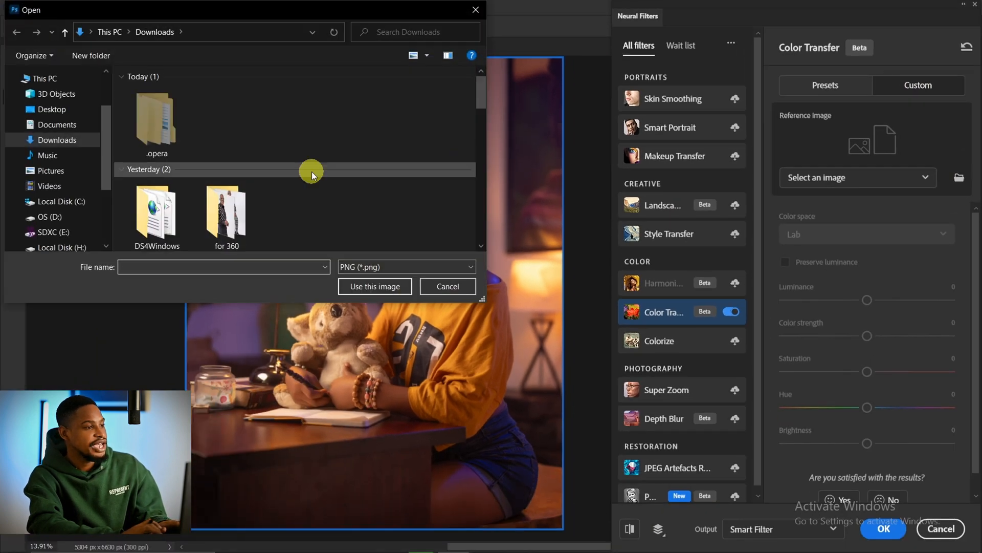
click(56, 140)
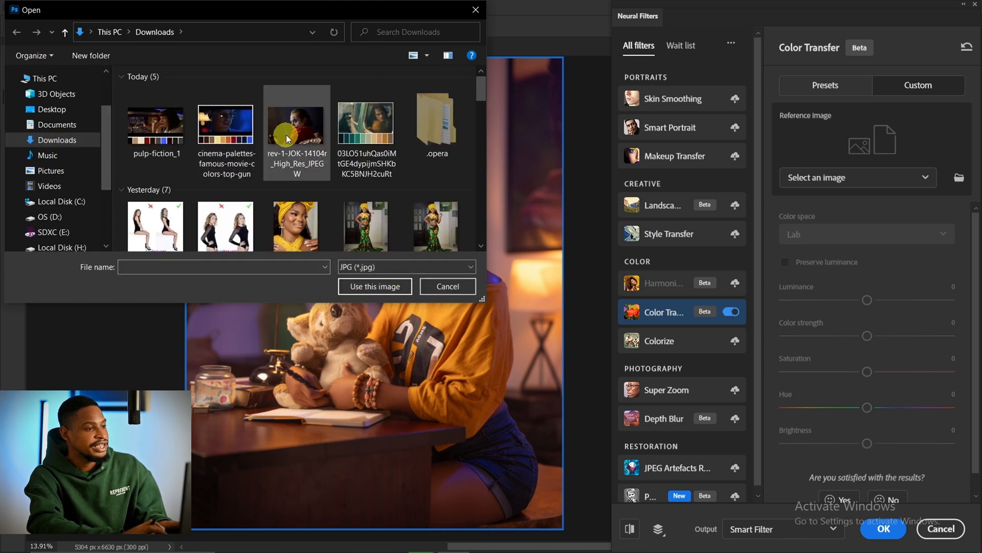
click(366, 122)
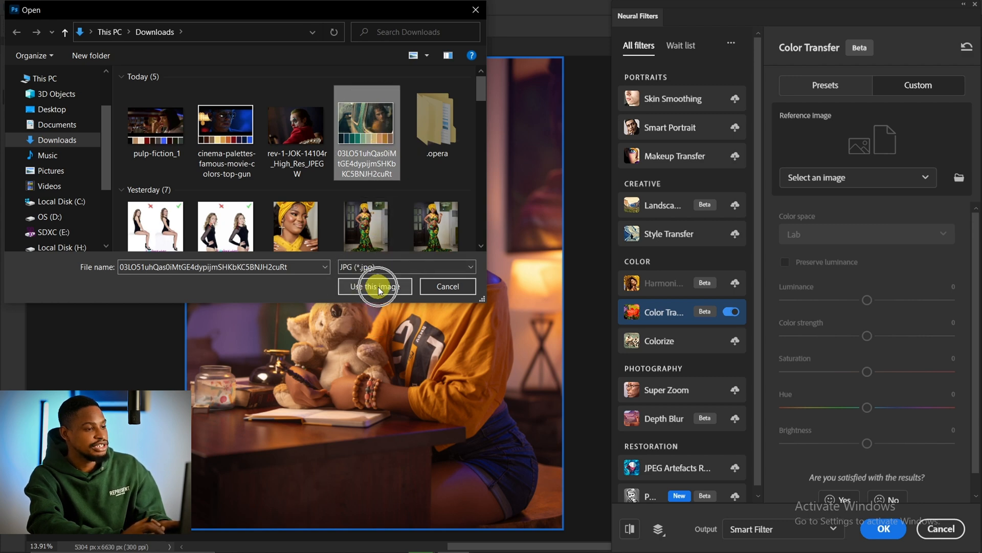
click(374, 287)
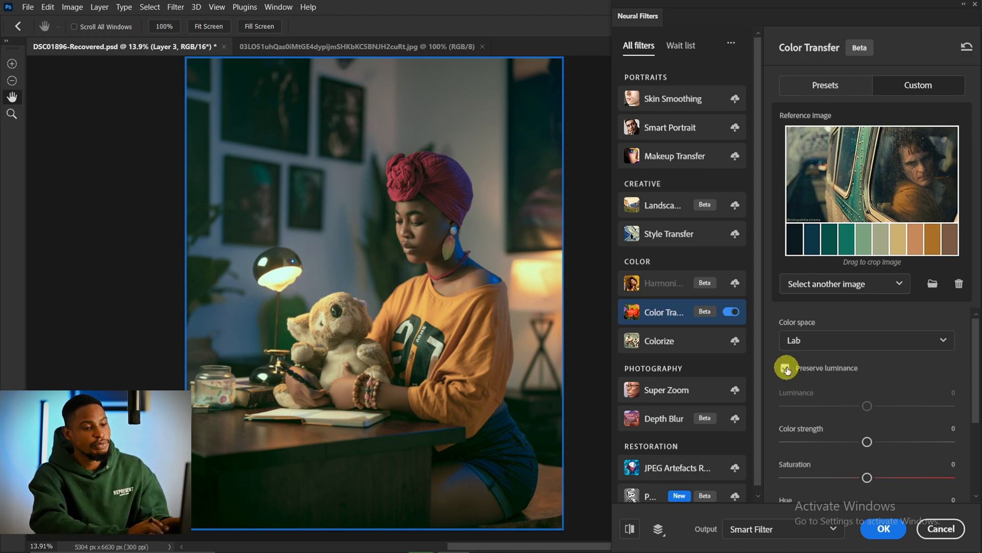
Enable Preserve luminance on the Color Transfer filter.
click(786, 367)
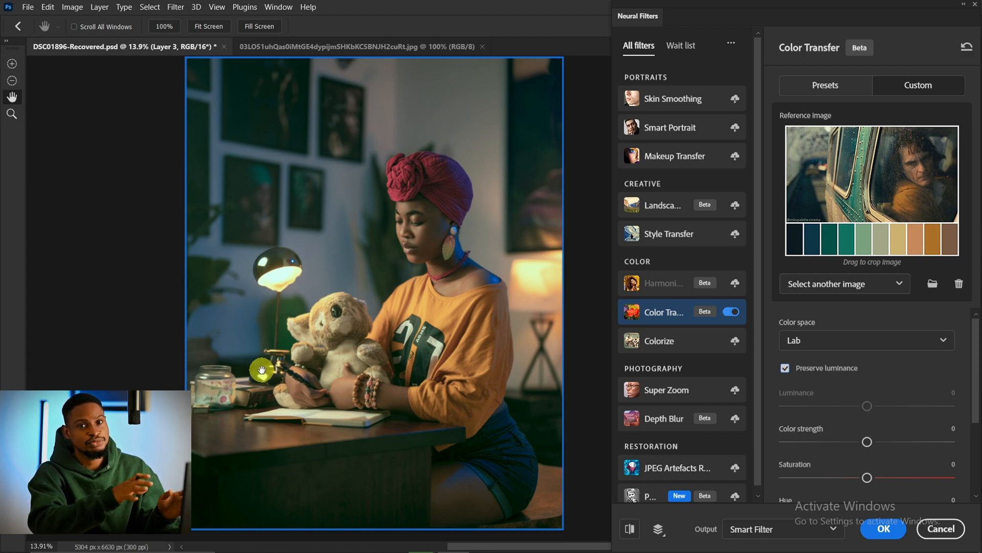
mouse_move(702, 391)
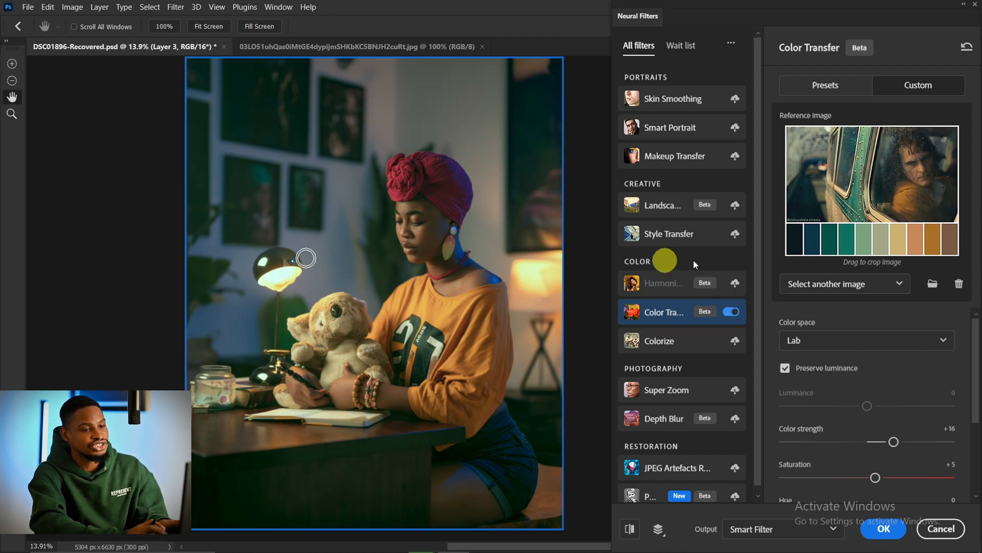
mouse_move(931, 280)
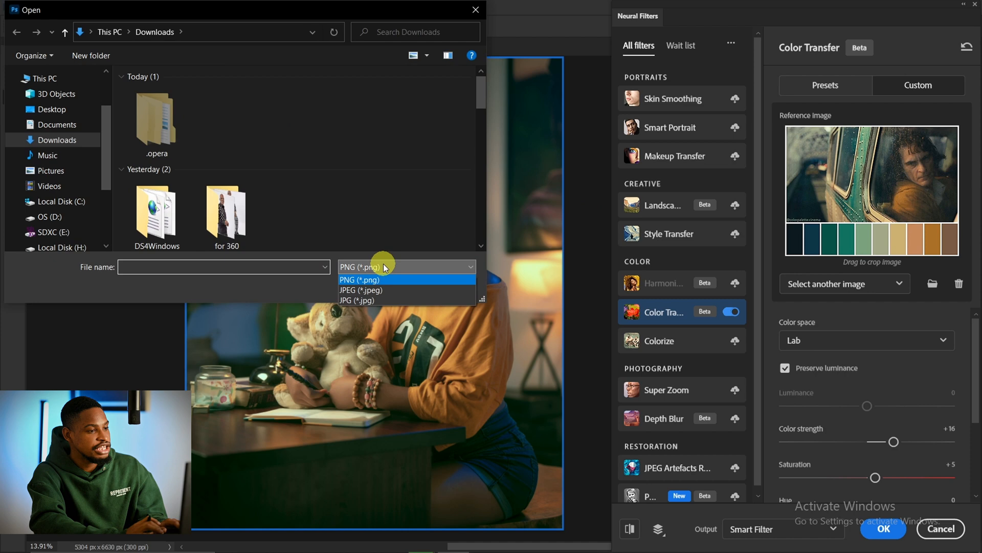
Load pulp-fiction_1 JPG as the new Color Transfer reference image.
click(357, 300)
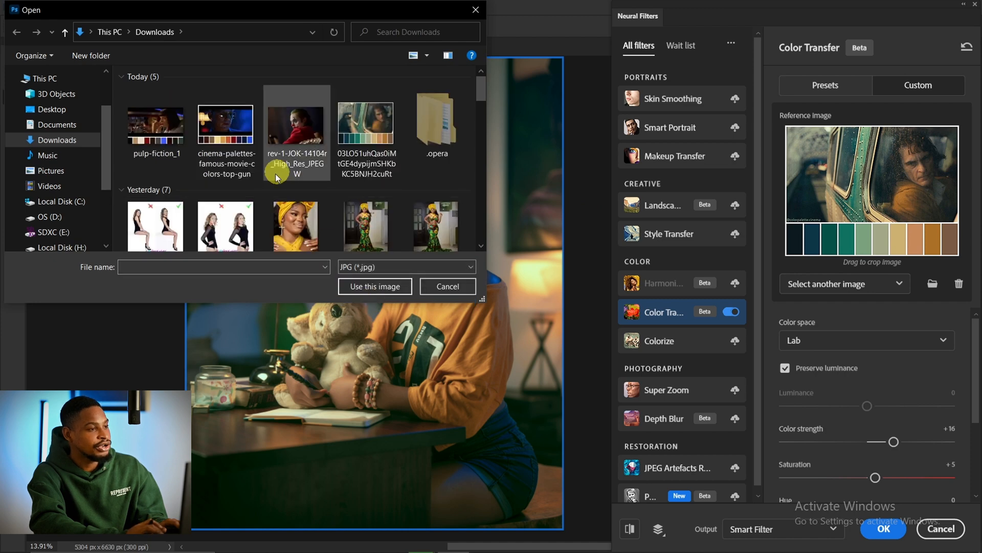
click(155, 122)
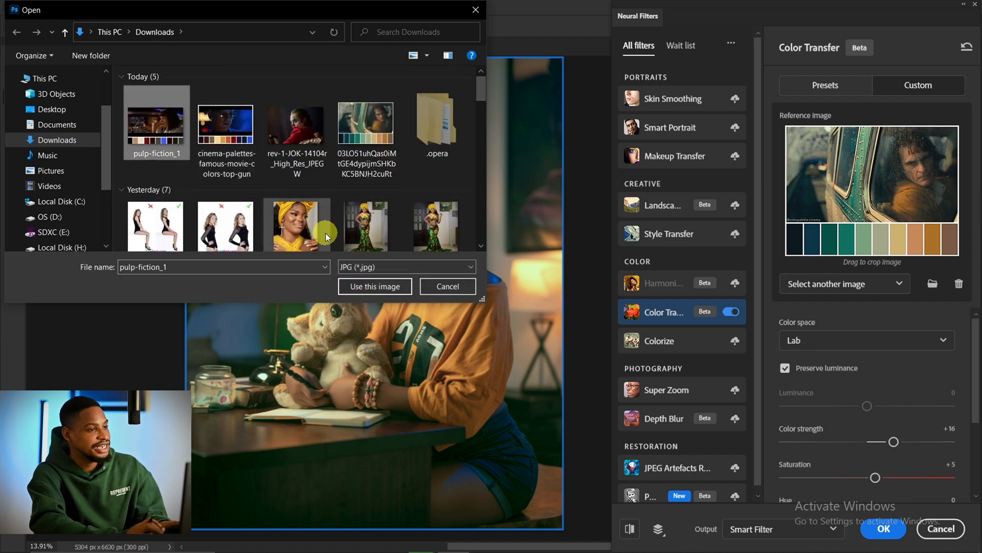
click(374, 285)
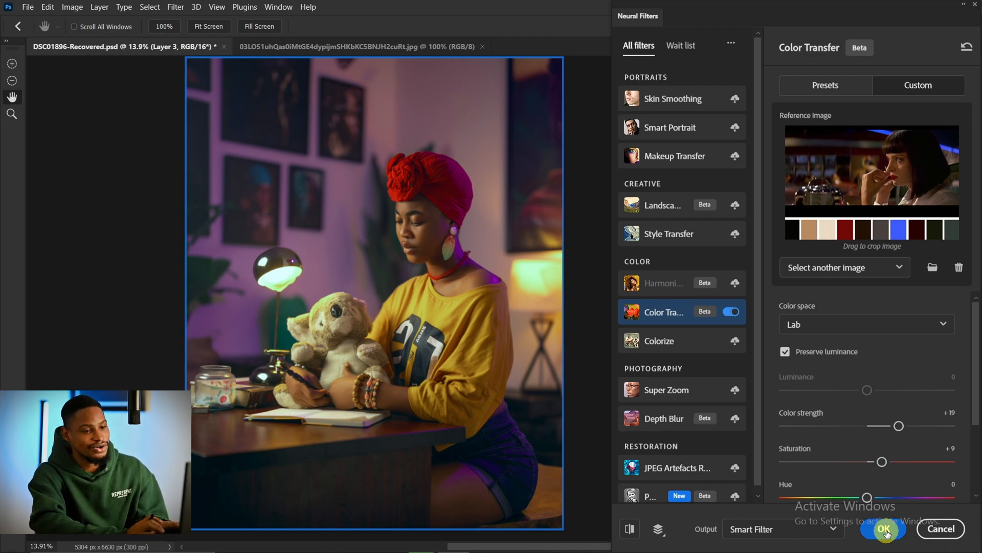
Commit the Pulp Fiction color transfer to Layer 2 as a Neural Filters smart filter.
click(884, 529)
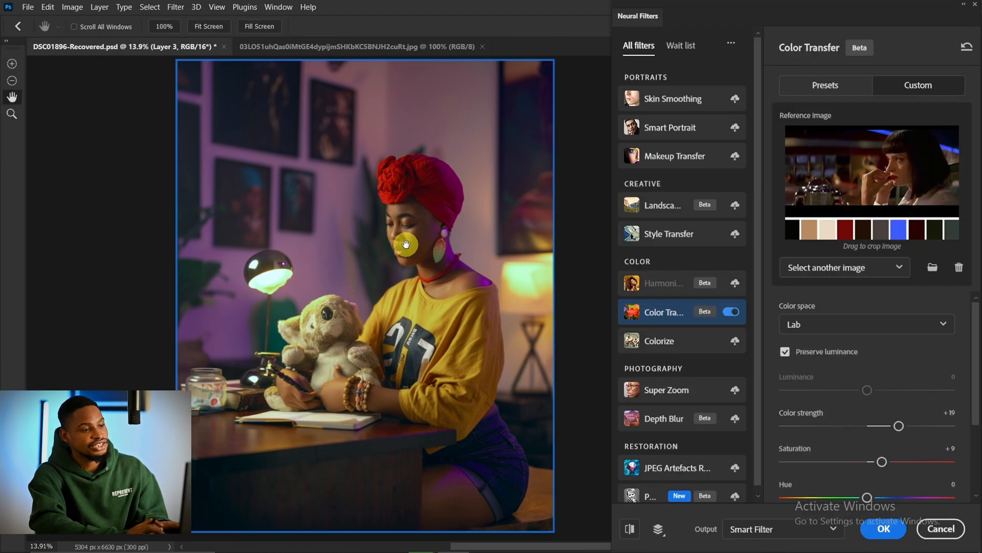
mouse_move(396, 265)
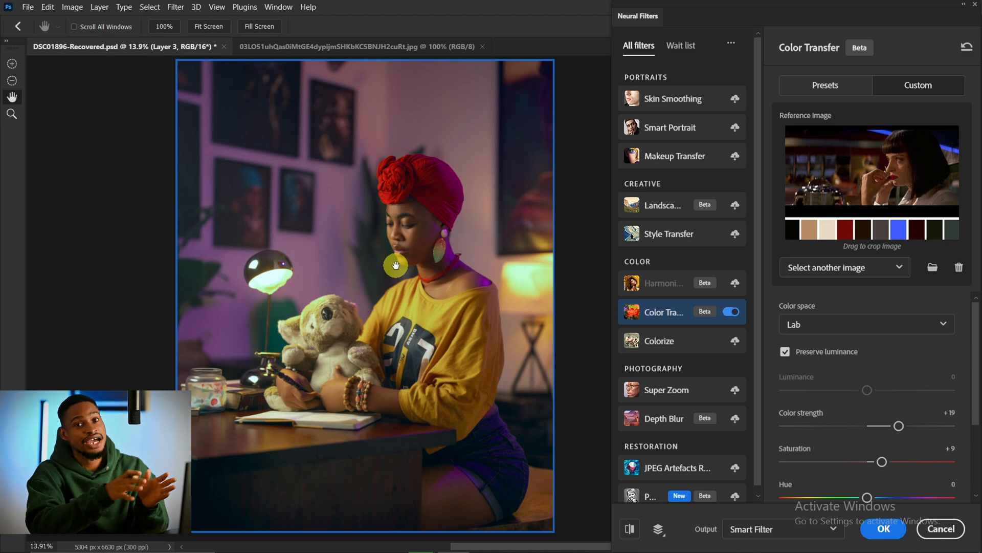
mouse_move(451, 275)
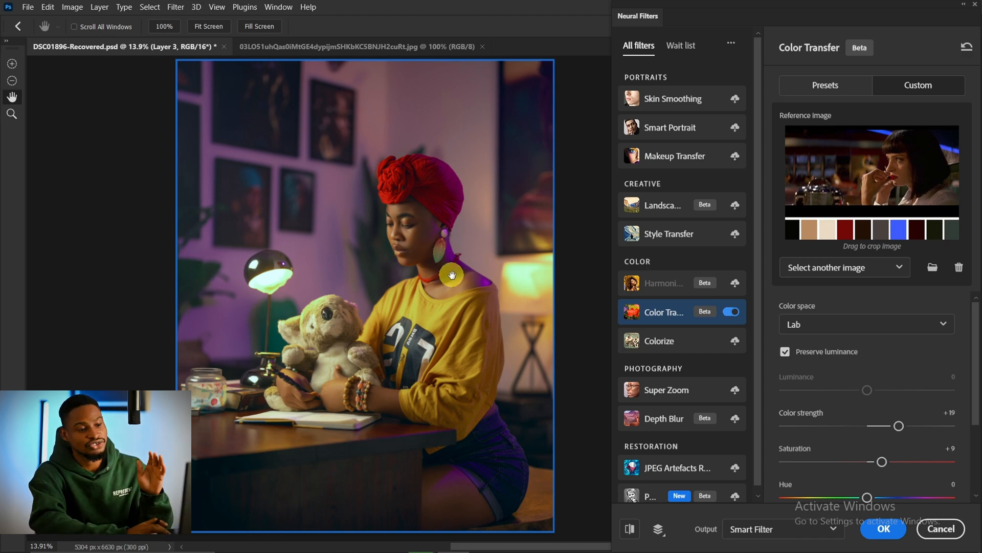
click(882, 529)
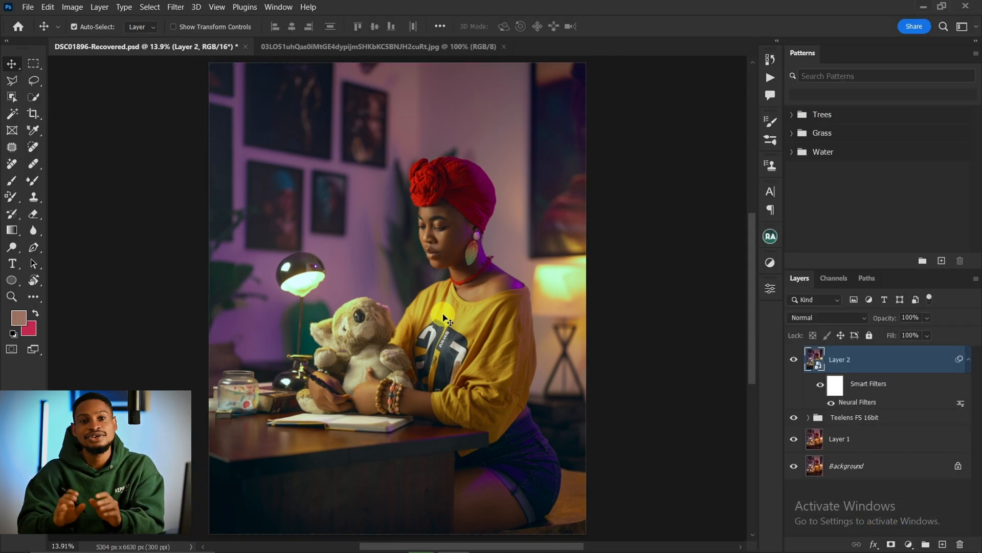